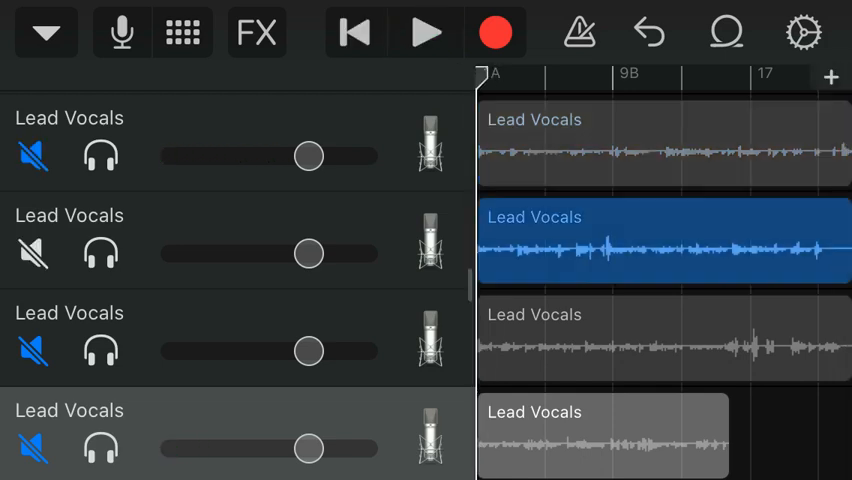
Mute the second Lead Vocals track, stop playback, then solo-play the bottom track
click(424, 32)
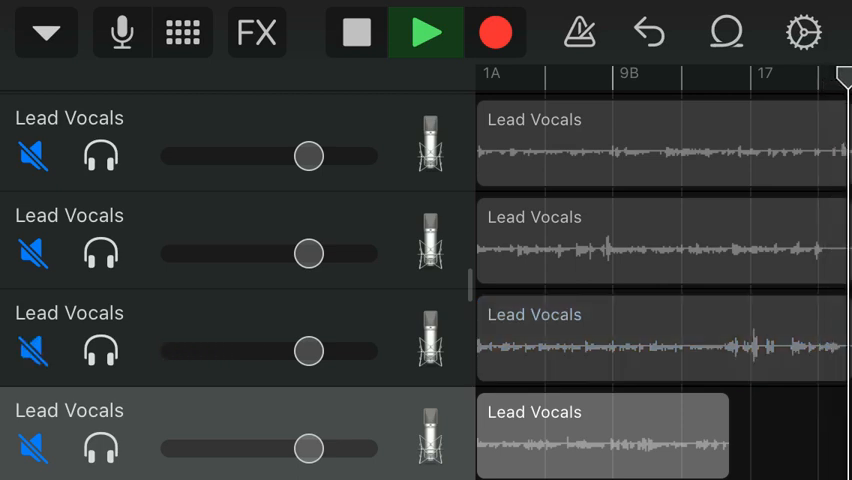
click(356, 32)
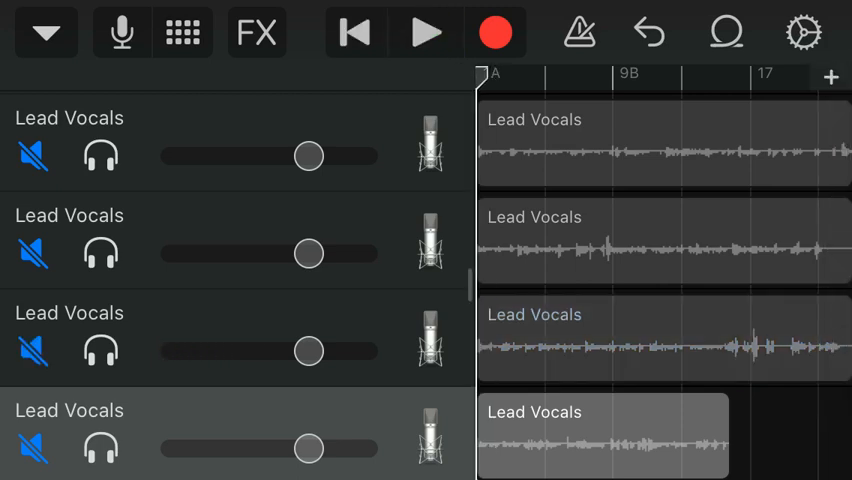
click(424, 32)
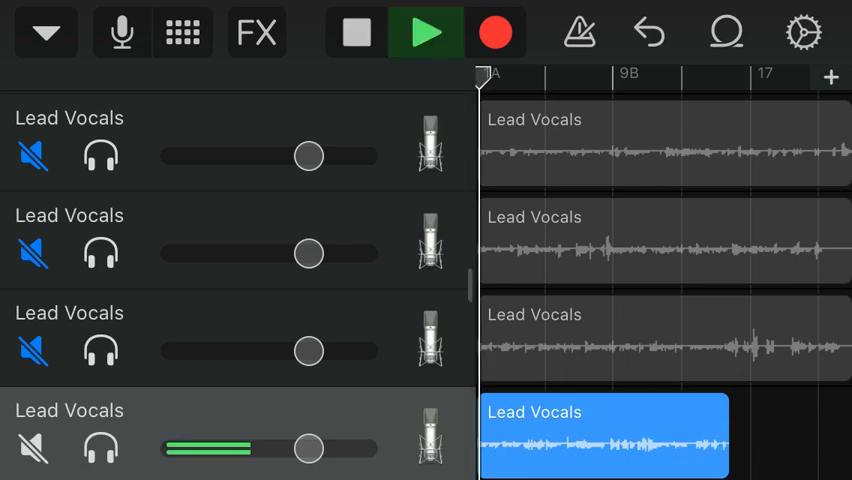